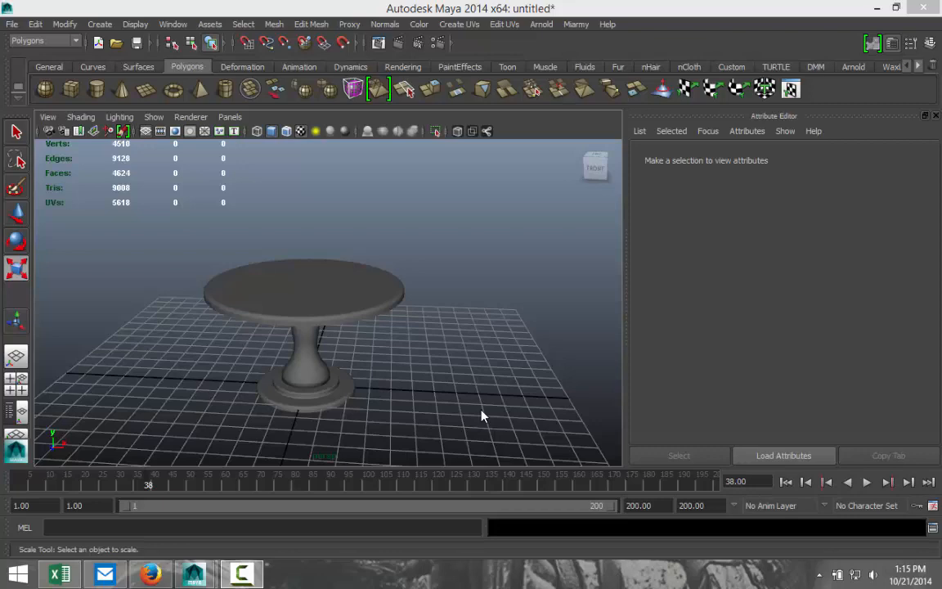
- Reframe the viewport around the pedestal table before adding the tablecloth disc
{"action": "left_click_drag", "start_coordinate": [483, 415], "coordinate": [478, 389]}
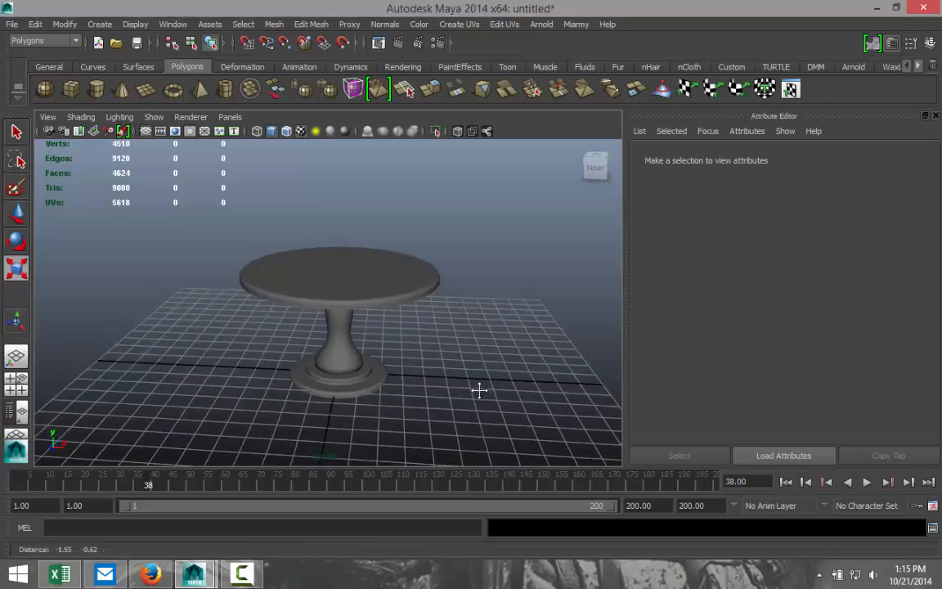
{"action": "left_click_drag", "start_coordinate": [477, 389], "coordinate": [455, 342]}
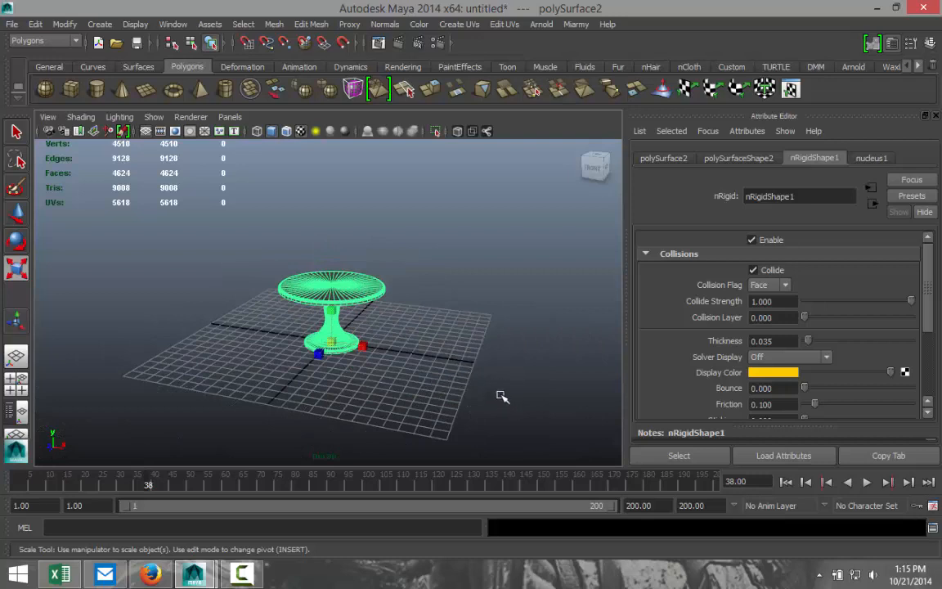
{"action": "mouse_move", "coordinate": [499, 400]}
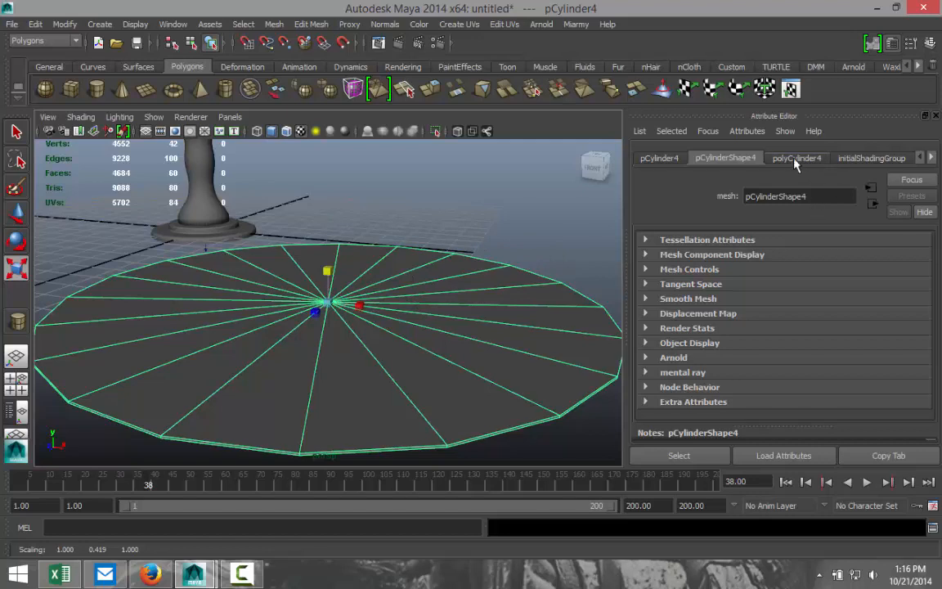
- Raise the disc's Subdivisions Caps to 50 in the polyCylinder4 settings for a dense mesh
{"action": "left_click", "coordinate": [795, 157]}
{"action": "type", "text": "60"}
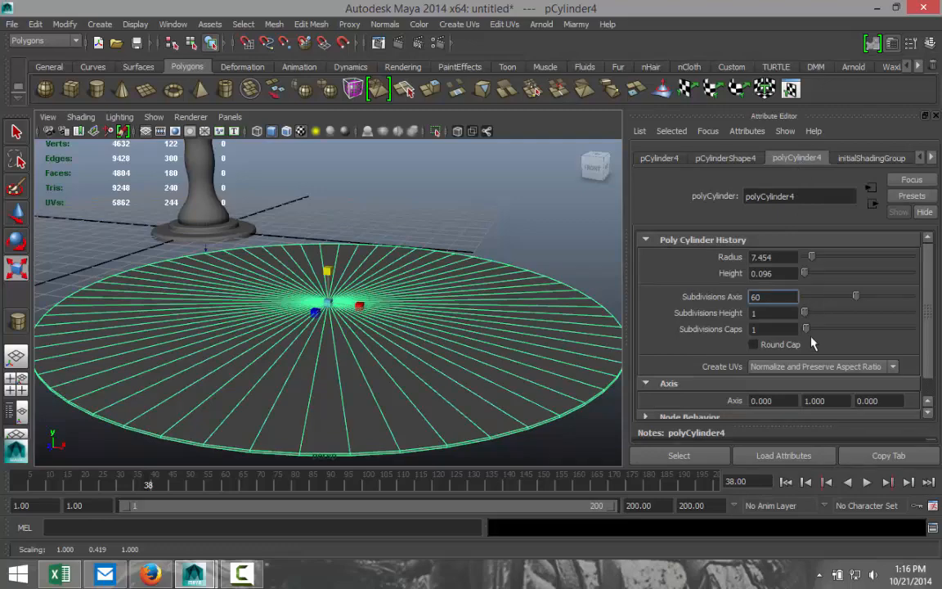
{"action": "left_click_drag", "start_coordinate": [805, 327], "coordinate": [906, 327]}
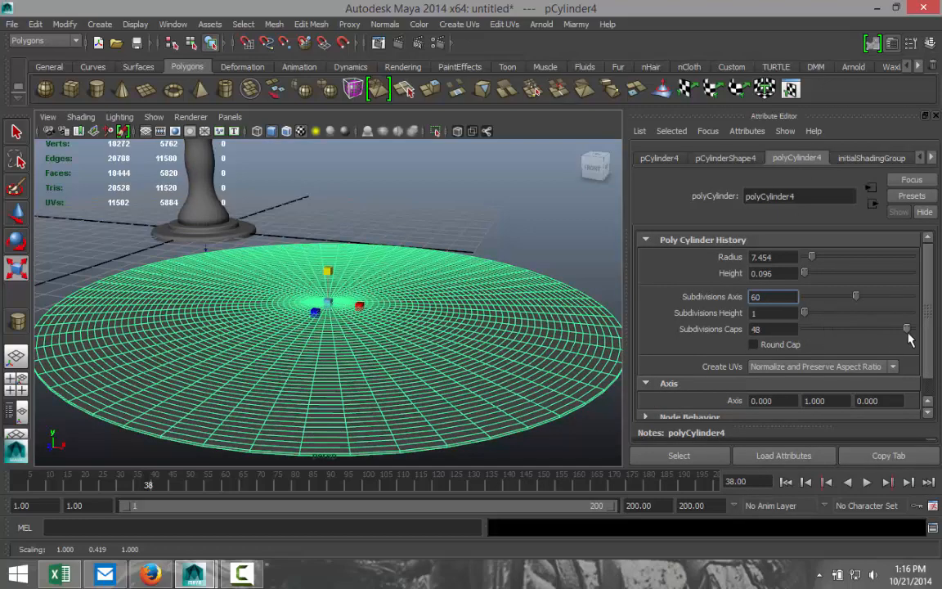
{"action": "left_click_drag", "start_coordinate": [907, 329], "coordinate": [910, 329]}
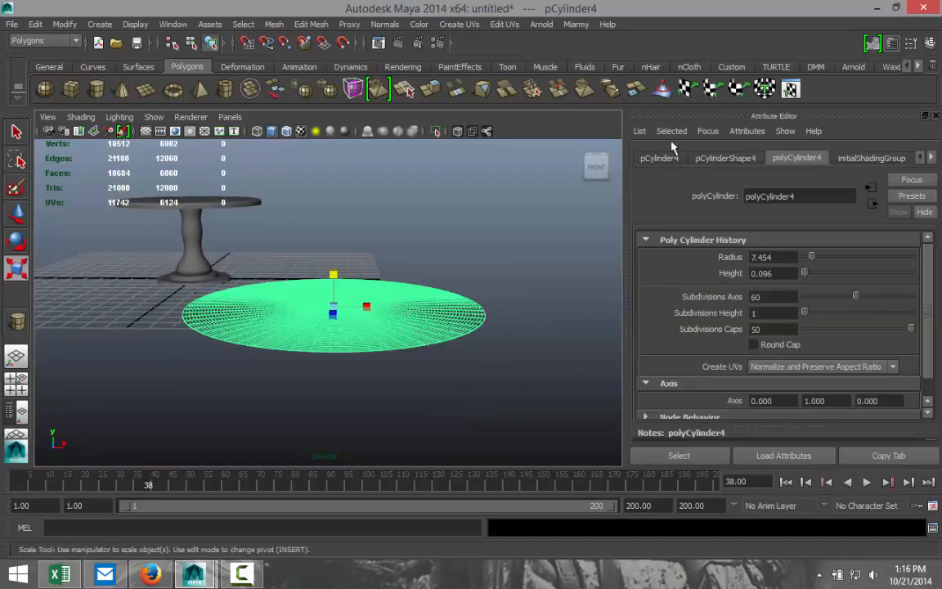
- Lift the disc to Translate Y 7.663 above the tabletop and switch to the nDynamics menu set
{"action": "left_click", "coordinate": [660, 157]}
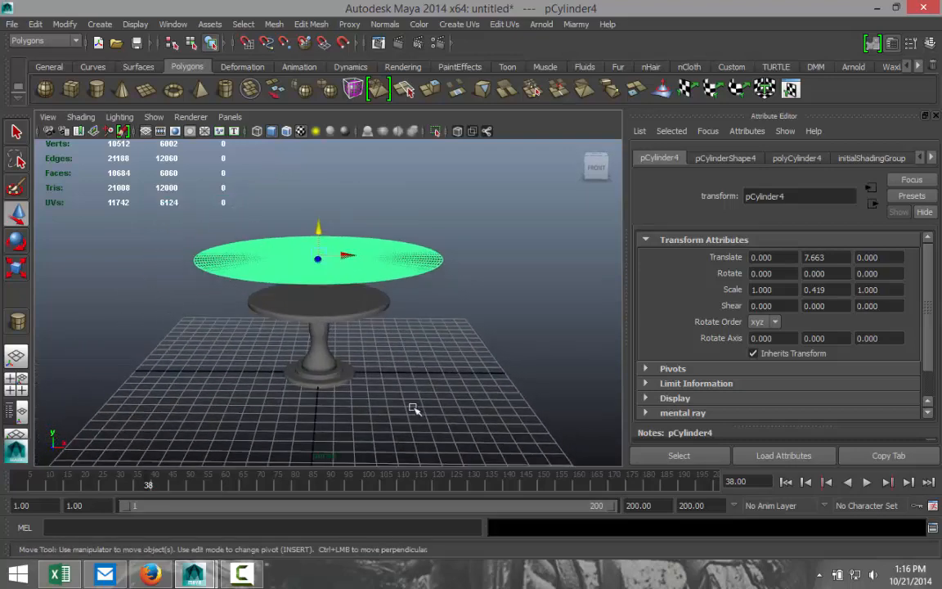
{"action": "left_click", "coordinate": [41, 41]}
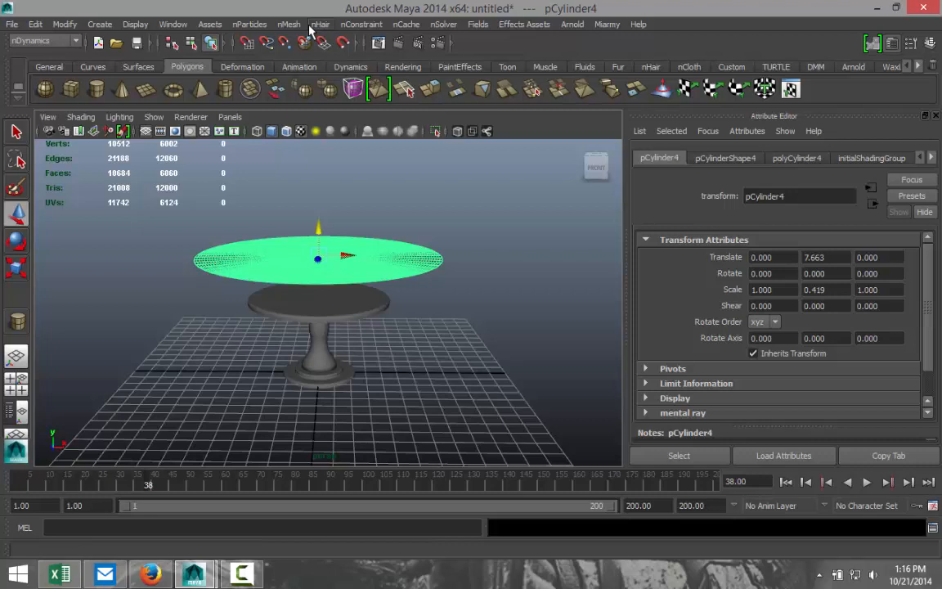
- Bring up the nMesh commands to make the raised disc an nCloth object
{"action": "left_click", "coordinate": [288, 25]}
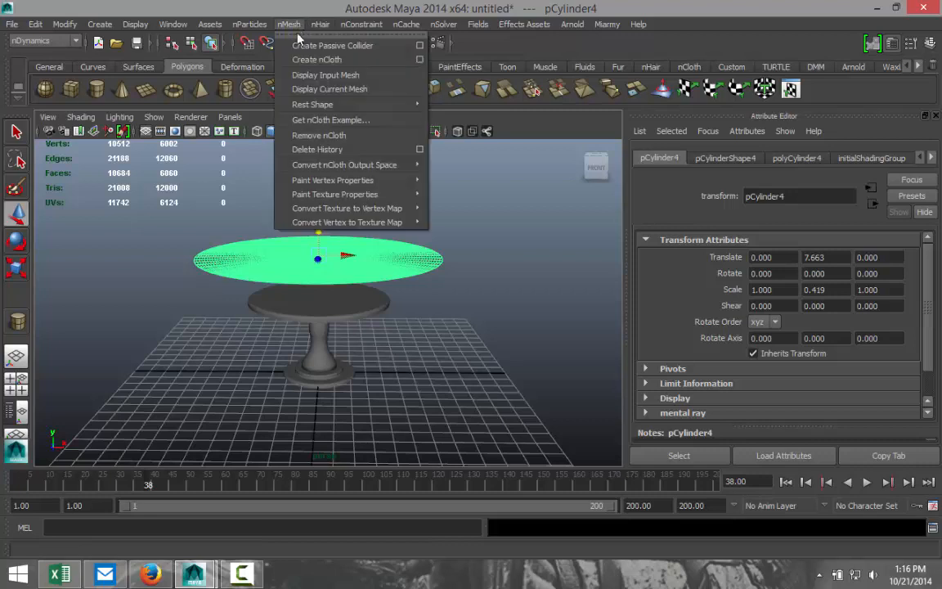
{"action": "mouse_move", "coordinate": [330, 88]}
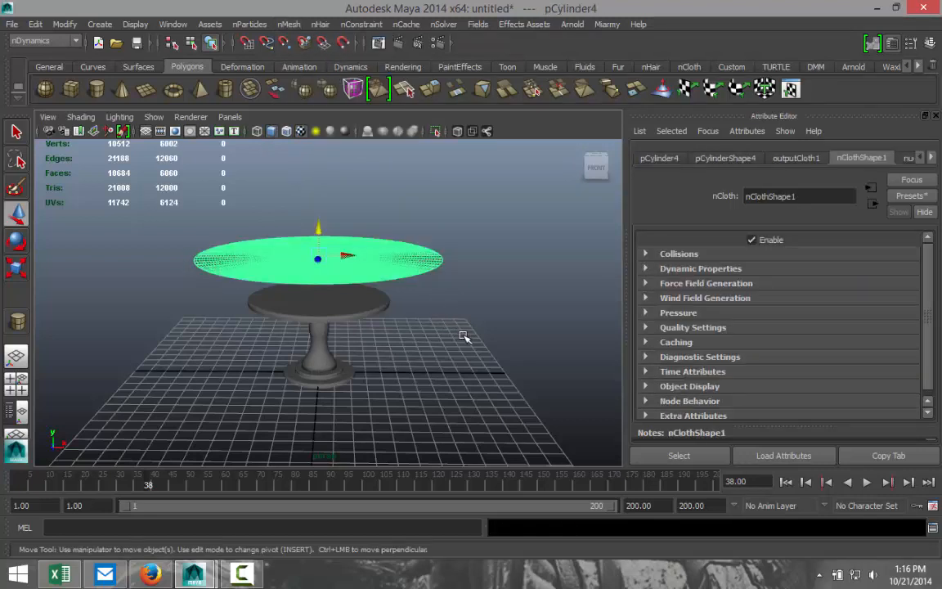
{"action": "mouse_move", "coordinate": [455, 309]}
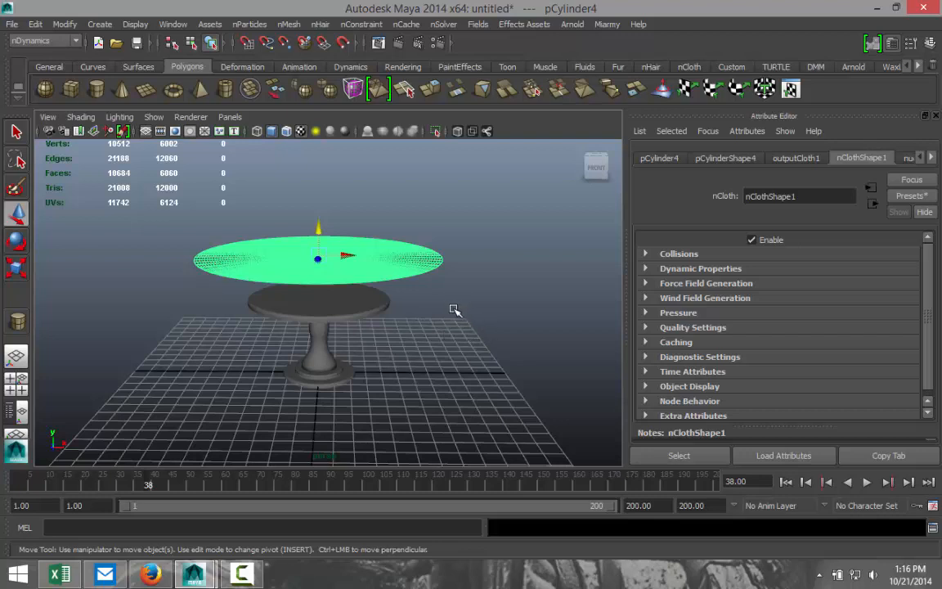
{"action": "mouse_move", "coordinate": [366, 409]}
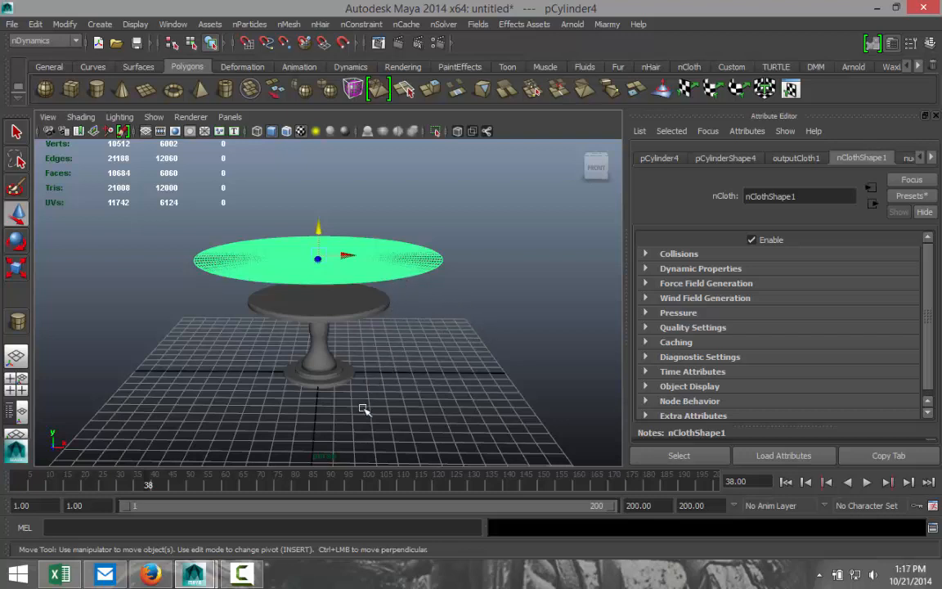
{"action": "mouse_move", "coordinate": [265, 219]}
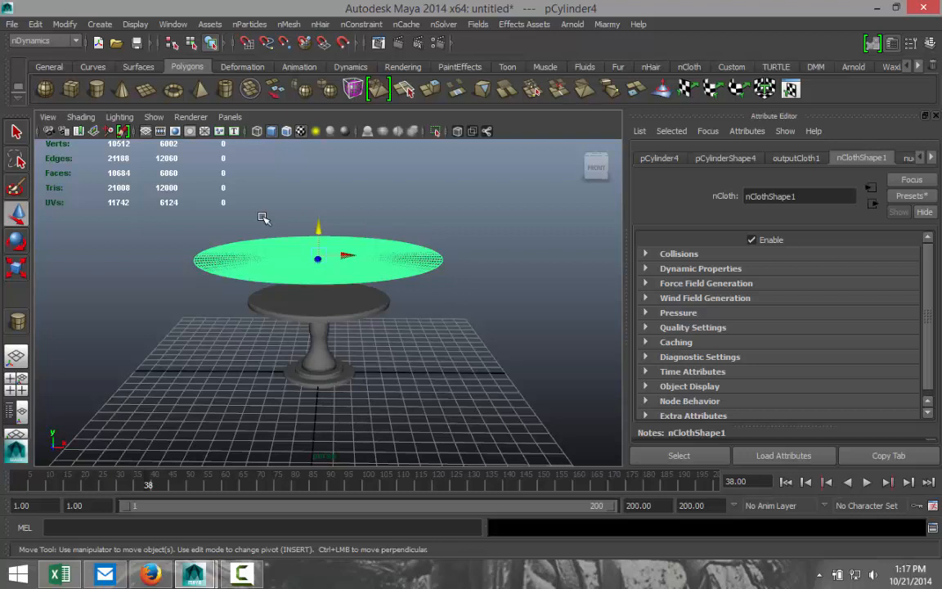
- Add a Gravity field to the scene from the Fields menu
{"action": "left_click", "coordinate": [478, 23]}
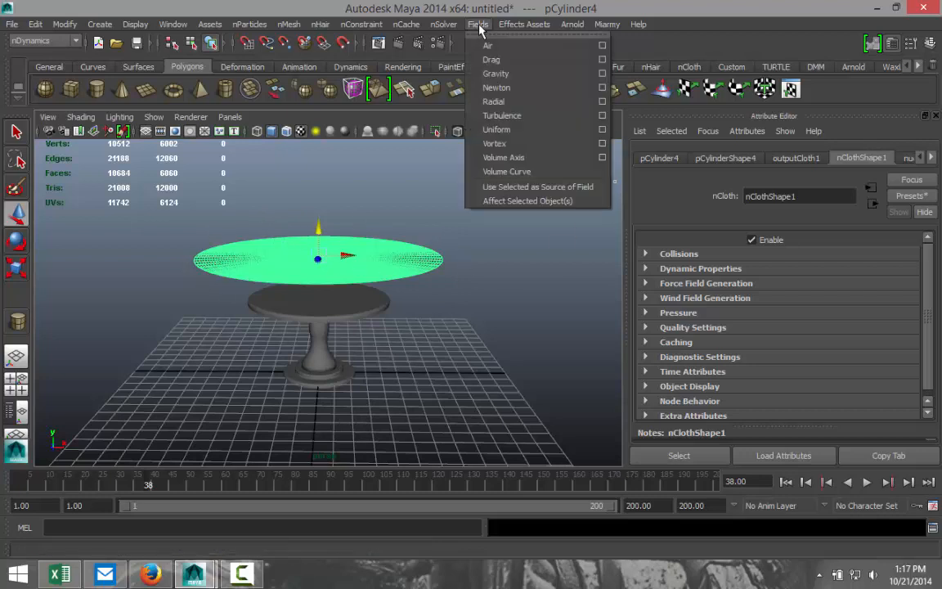
{"action": "left_click", "coordinate": [477, 24]}
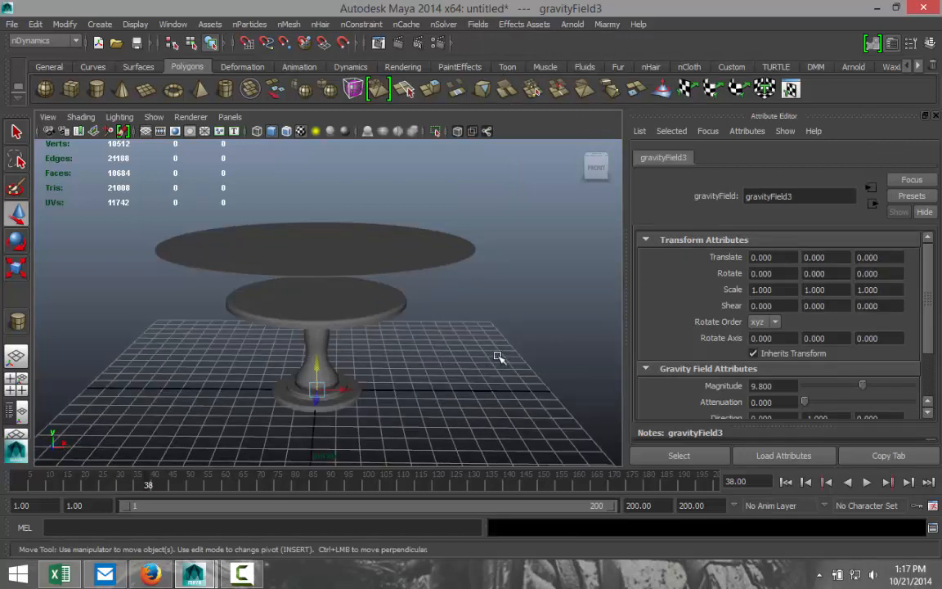
{"action": "mouse_move", "coordinate": [342, 282]}
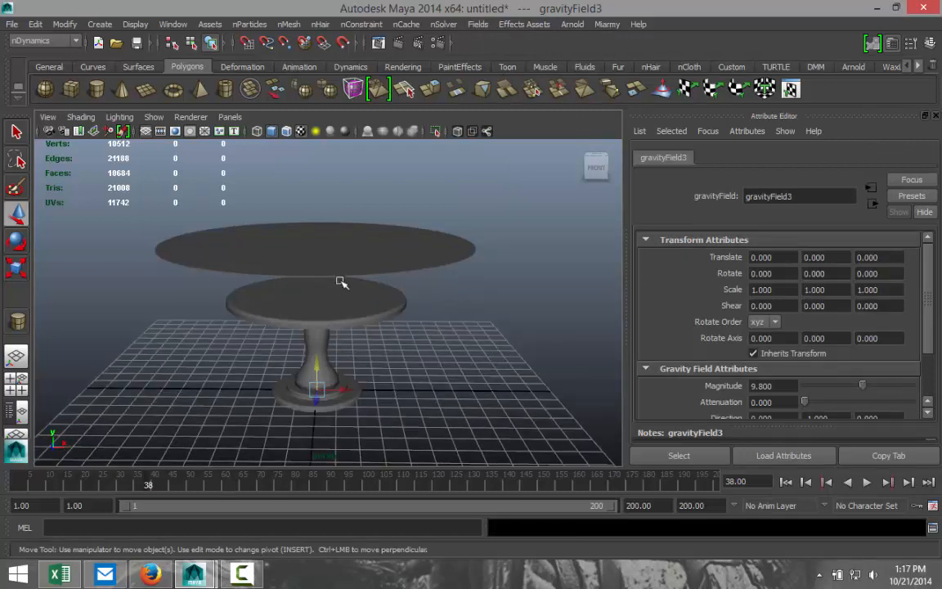
{"action": "mouse_move", "coordinate": [242, 334]}
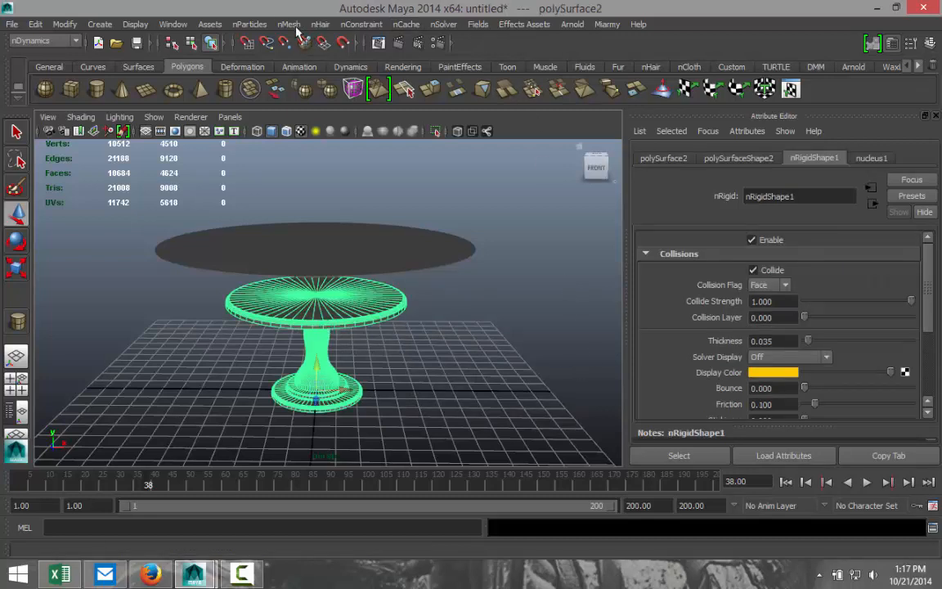
- Ready the nCloth disc above the table and stop playback in the timeline
{"action": "left_click", "coordinate": [288, 24]}
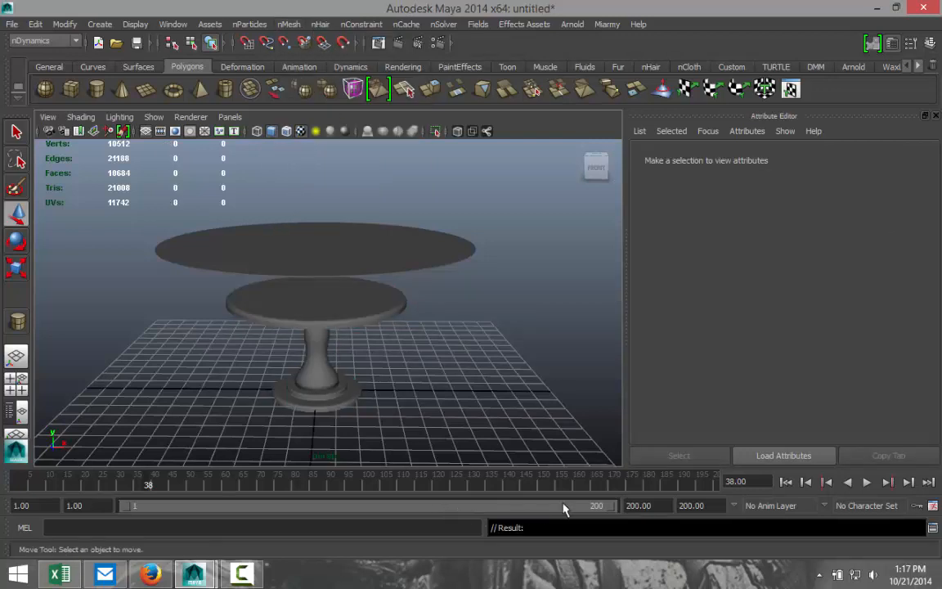
{"action": "left_click", "coordinate": [647, 504]}
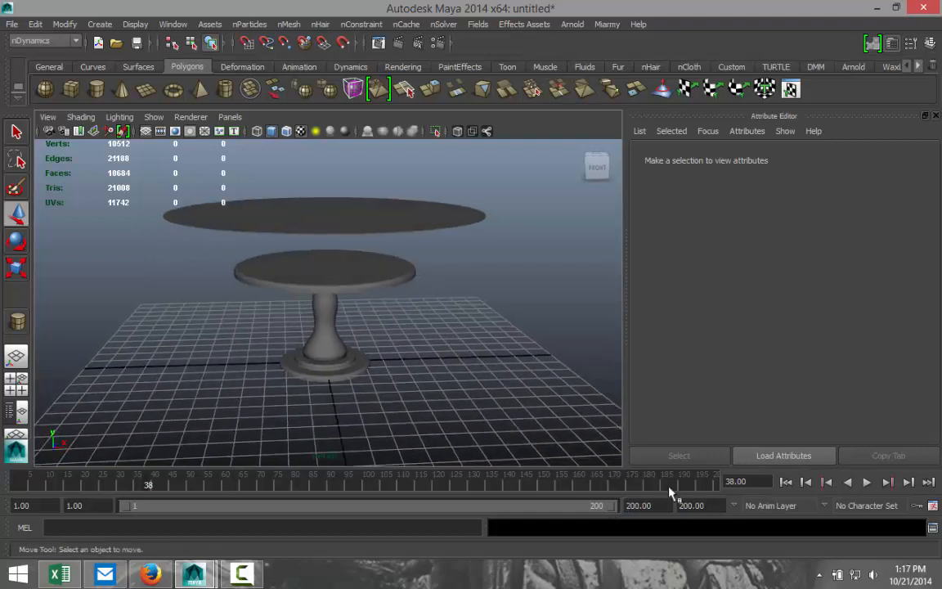
- Play the cloth falling onto the table, then stop and rewind to frame 1
{"action": "left_click", "coordinate": [867, 481]}
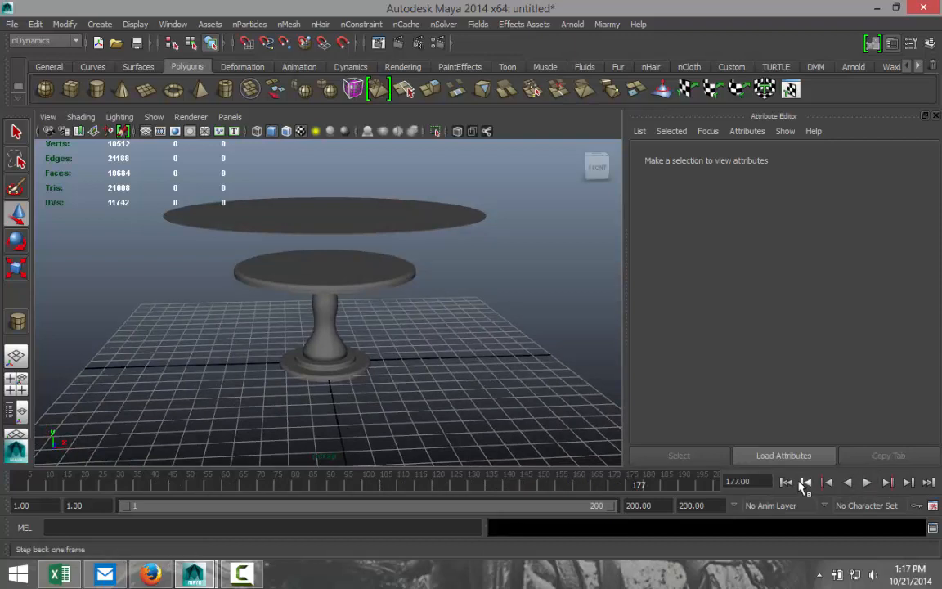
{"action": "left_click", "coordinate": [867, 481]}
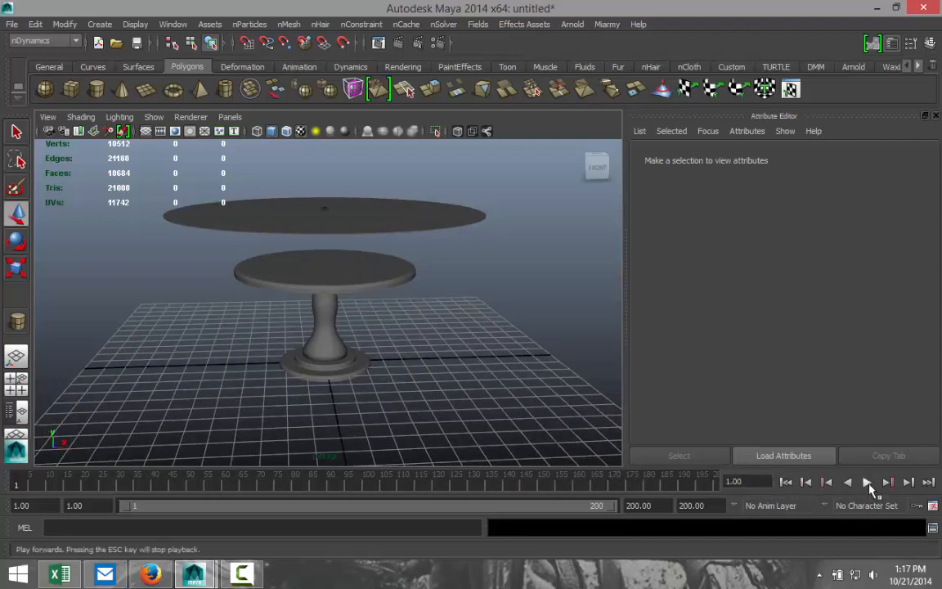
{"action": "left_click", "coordinate": [867, 481]}
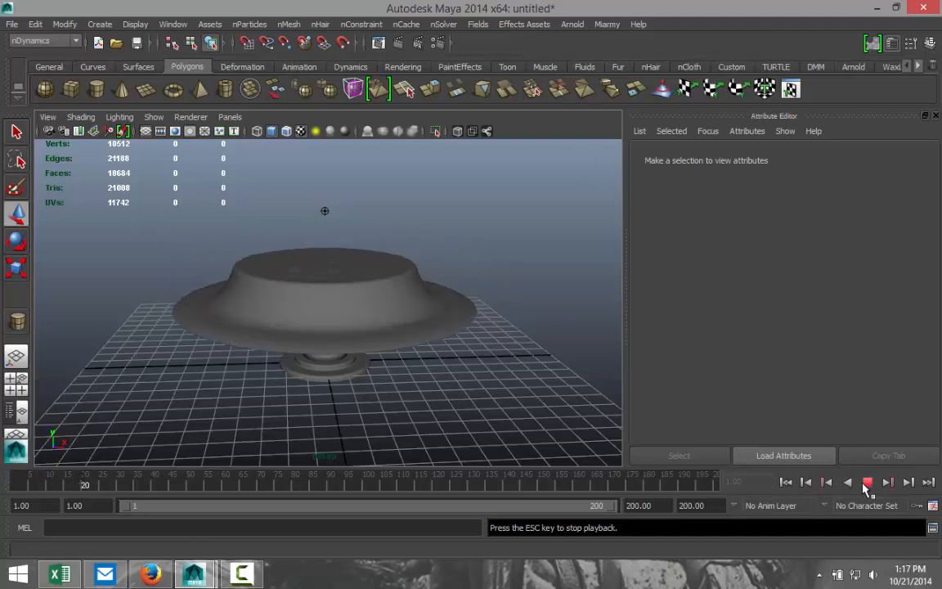
{"action": "left_click", "coordinate": [867, 481]}
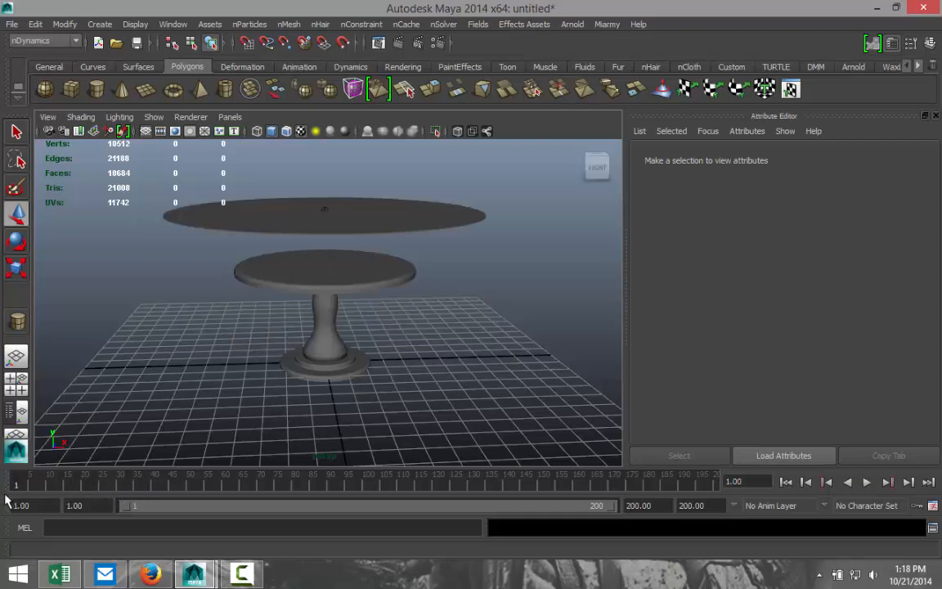
- Replay the simulation until the cloth drapes around frame 33, then orbit in close to inspect it
{"action": "left_click", "coordinate": [867, 481]}
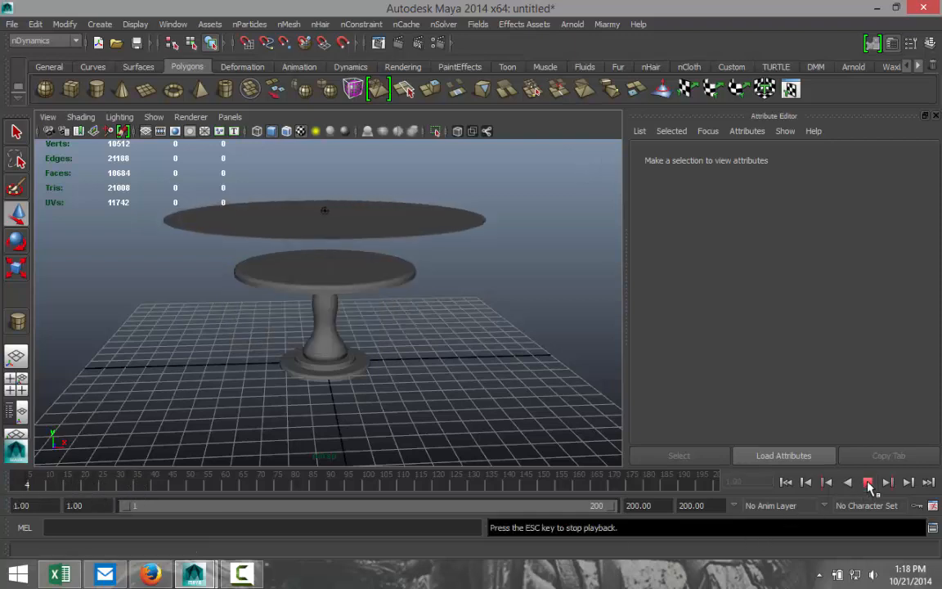
{"action": "left_click", "coordinate": [868, 481]}
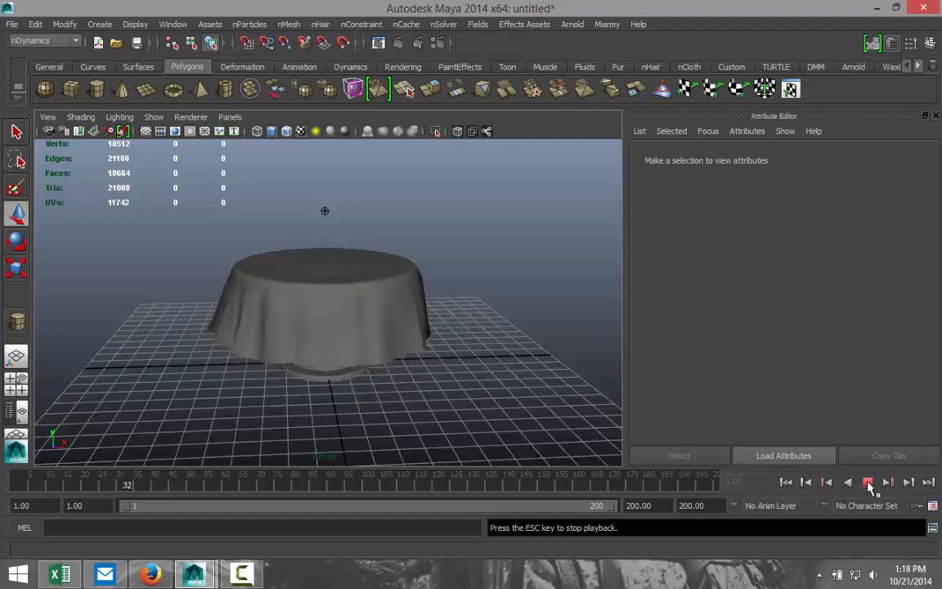
{"action": "left_click", "coordinate": [868, 481]}
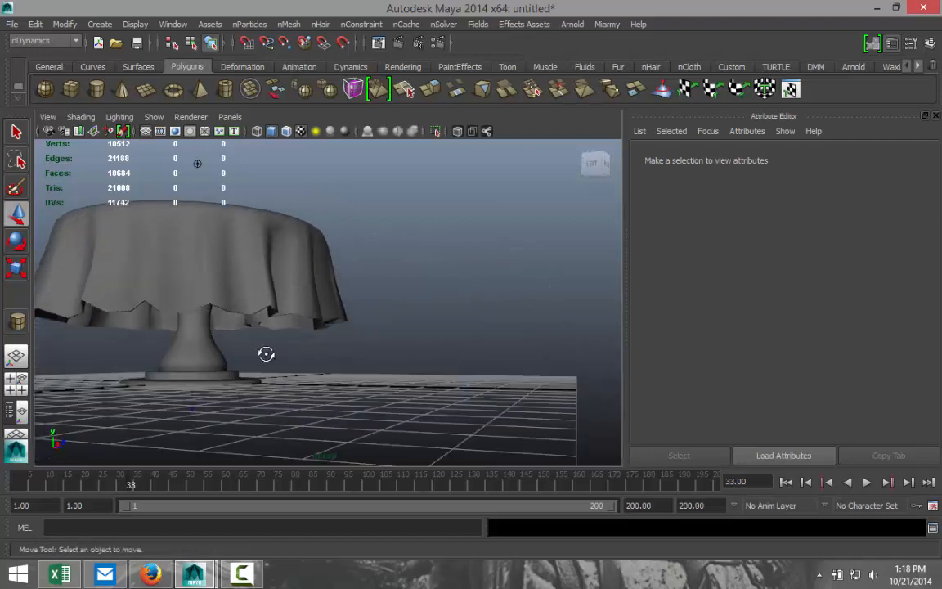
{"action": "left_click_drag", "start_coordinate": [265, 353], "coordinate": [354, 388]}
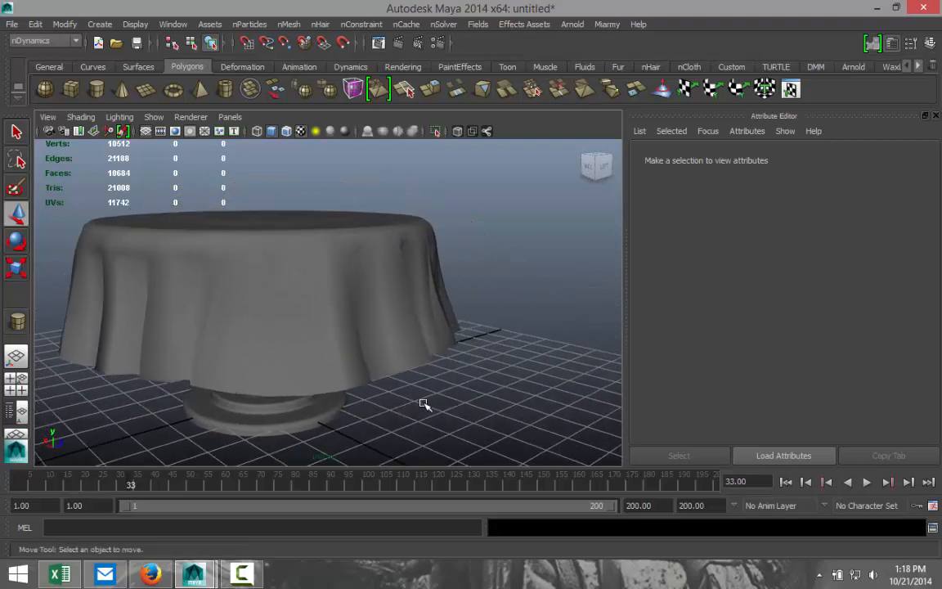
- Select the draped tablecloth and open the Outliner from the Window menu
{"action": "left_click", "coordinate": [327, 286]}
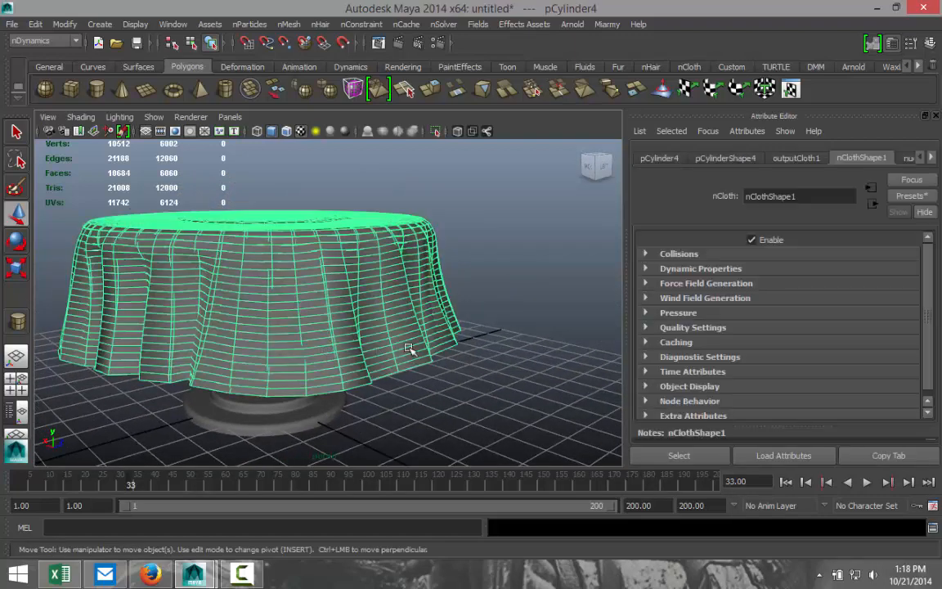
{"action": "left_click", "coordinate": [173, 23]}
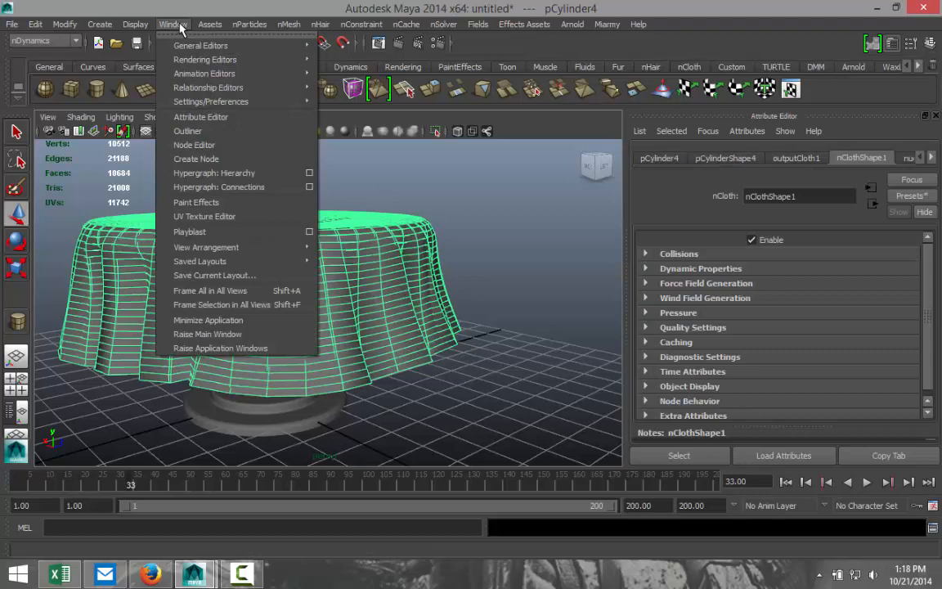
{"action": "left_click", "coordinate": [187, 131]}
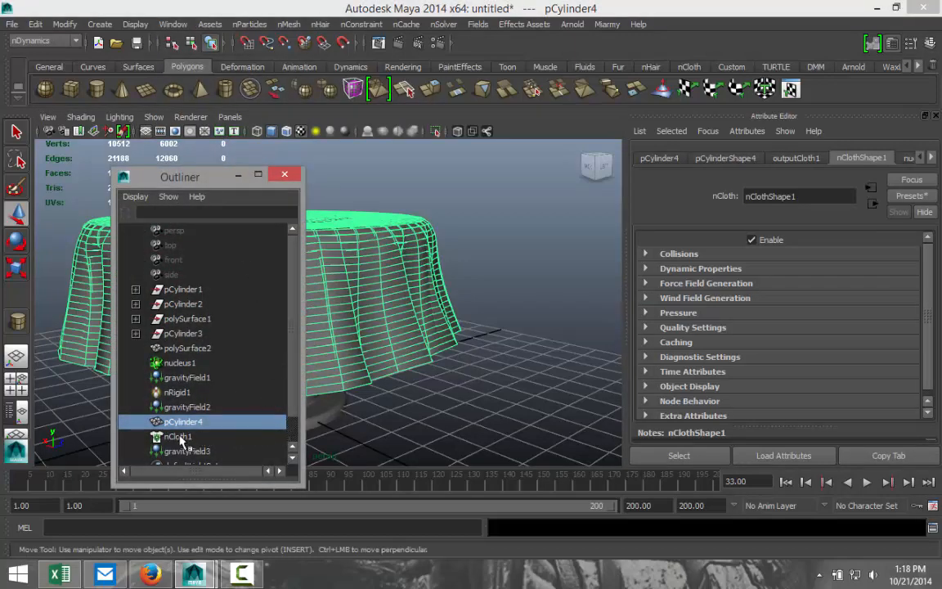
- Select nCloth1, glance at the nucleus1 solver attributes, and return to nClothShape1
{"action": "left_click", "coordinate": [177, 436]}
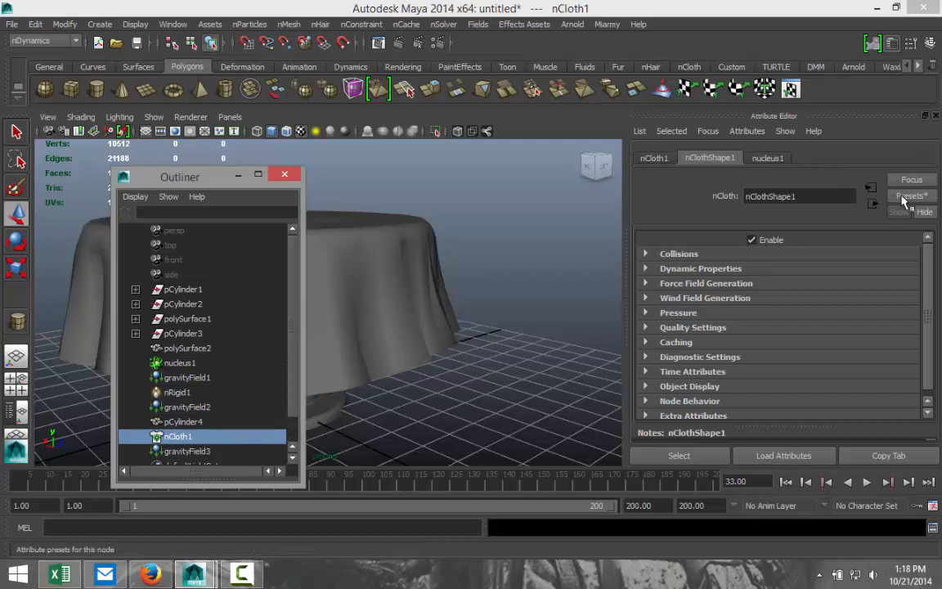
{"action": "left_click", "coordinate": [765, 157]}
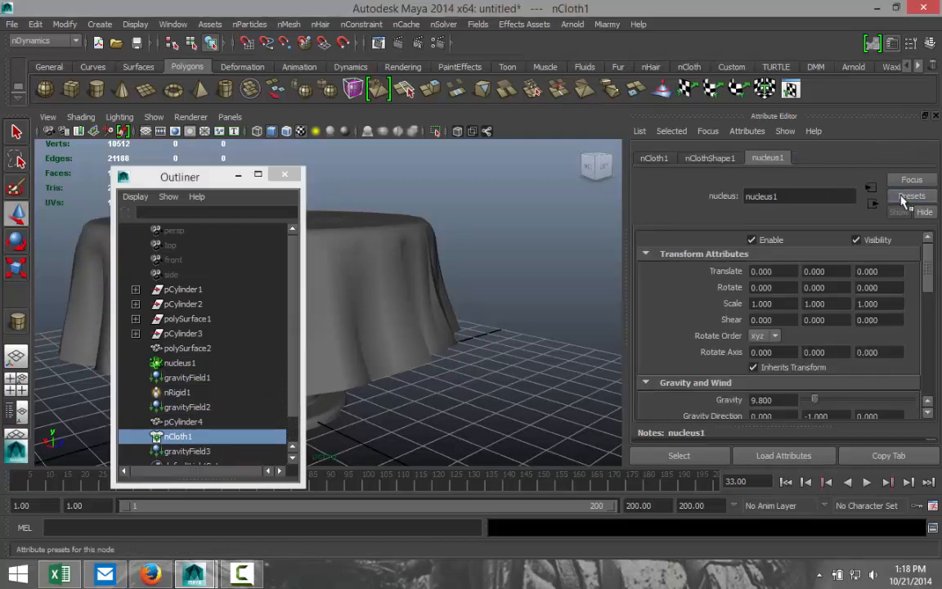
{"action": "left_click", "coordinate": [710, 157]}
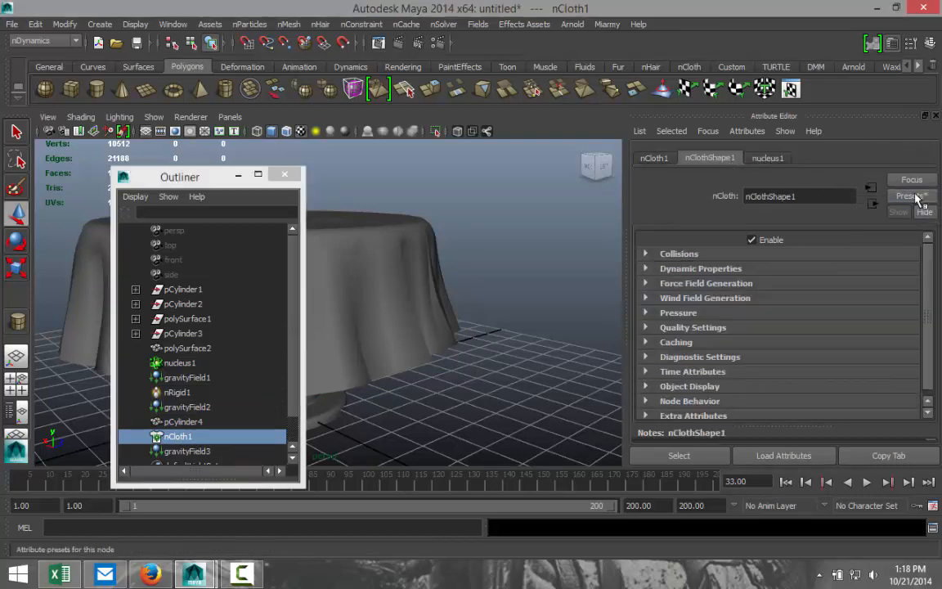
- Show the nCloth material presets list (burlap, chiffon, silk, thickLeather) for the tablecloth
{"action": "left_click", "coordinate": [913, 196]}
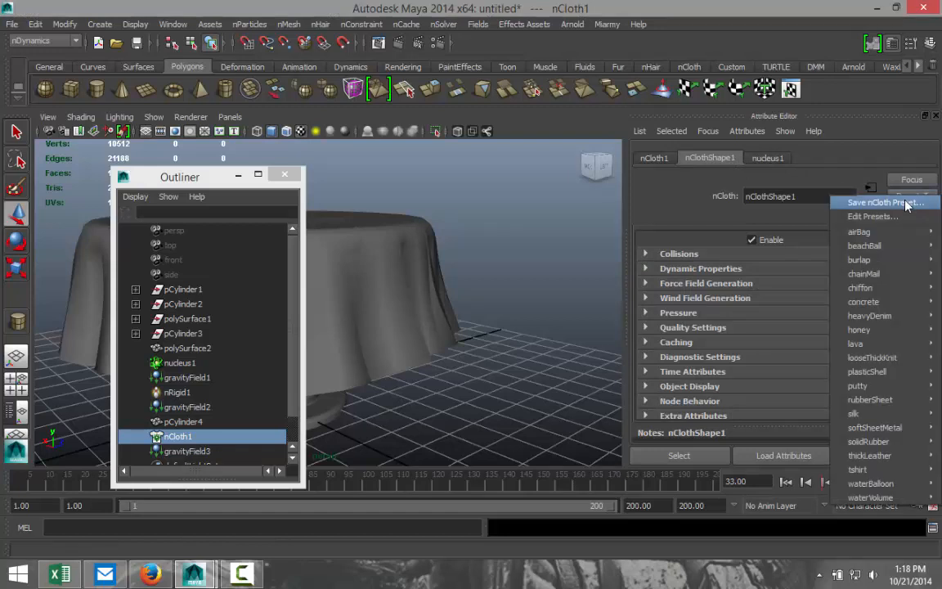
{"action": "mouse_move", "coordinate": [892, 454]}
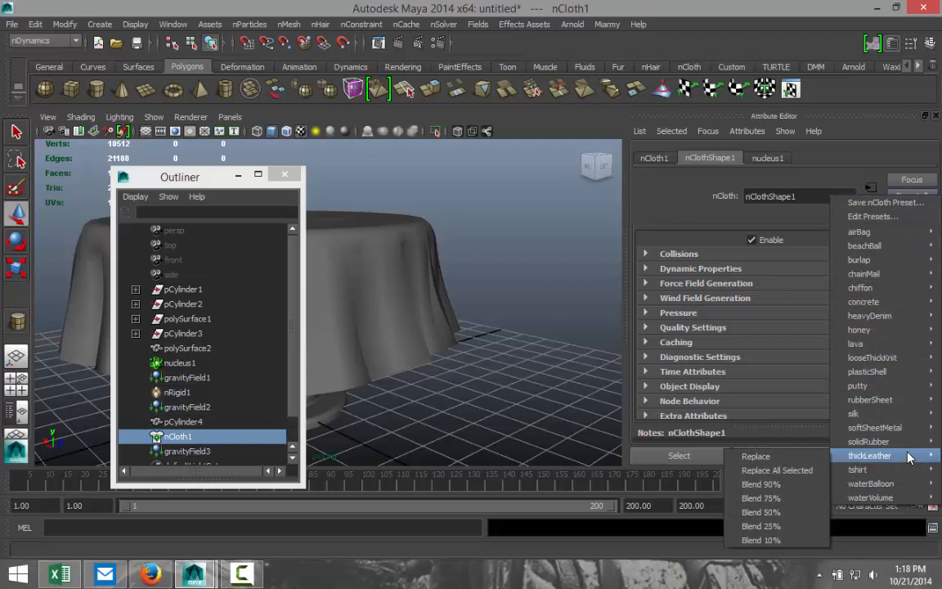
{"action": "mouse_move", "coordinate": [880, 467]}
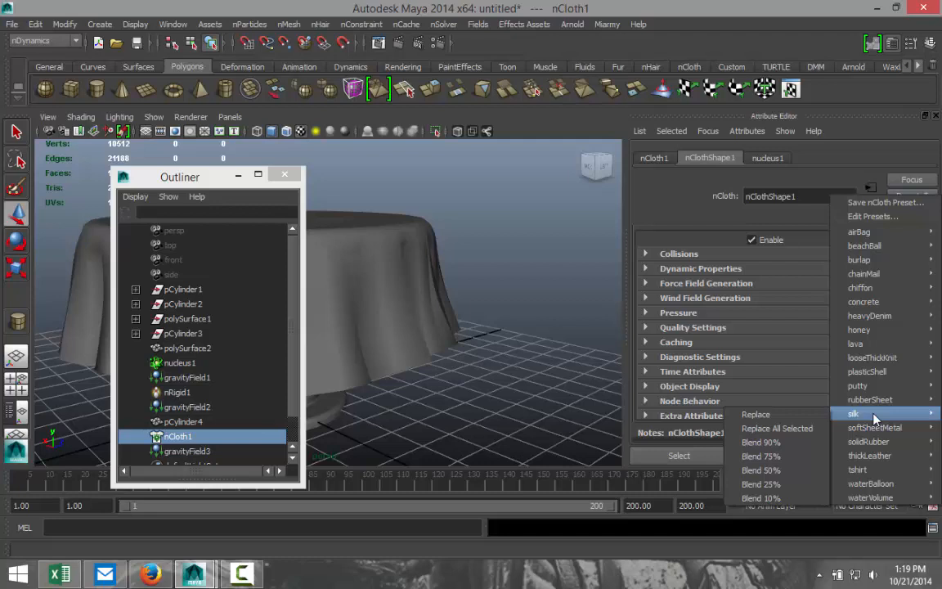
{"action": "mouse_move", "coordinate": [465, 213]}
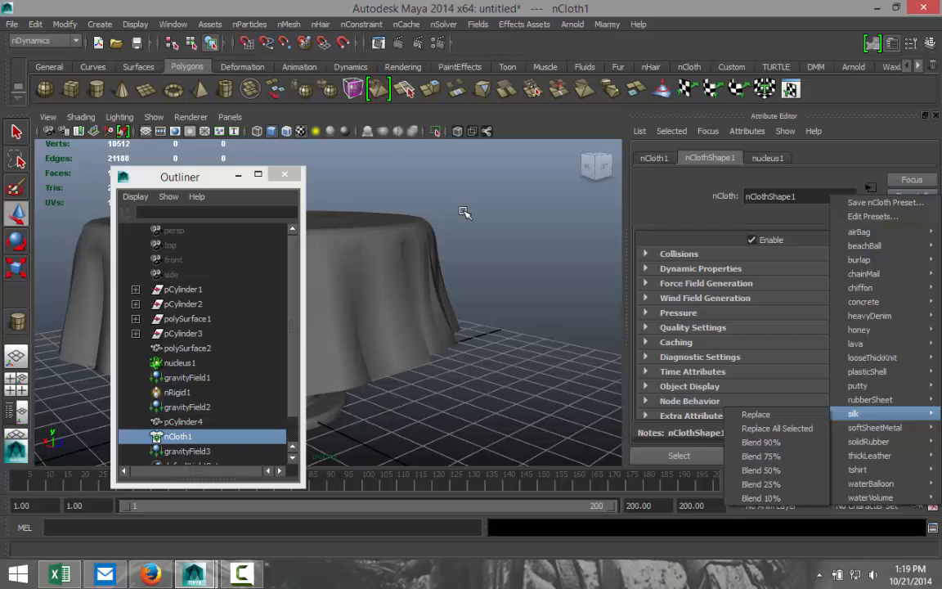